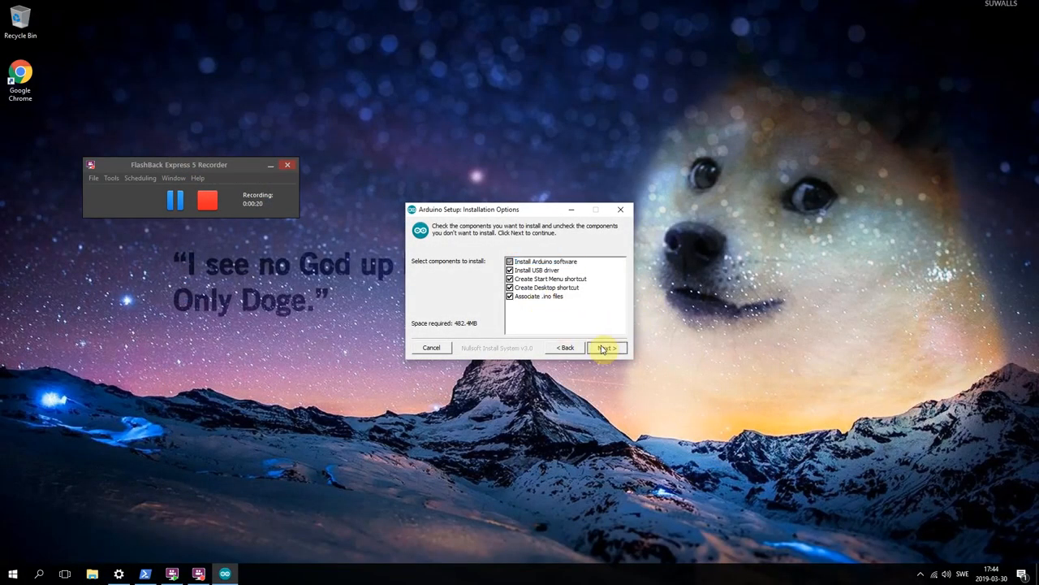
- Continue the Arduino Setup with all components kept so installation starts
click(605, 347)
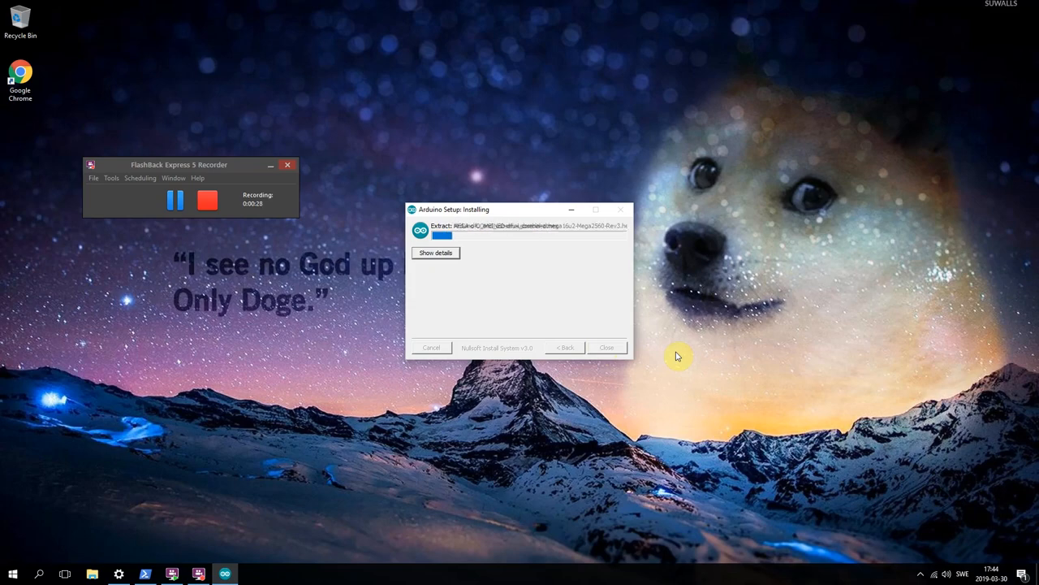
- Run install.exe as administrator and approve installing the Digistump port driver in the wizard
right_click(345, 328)
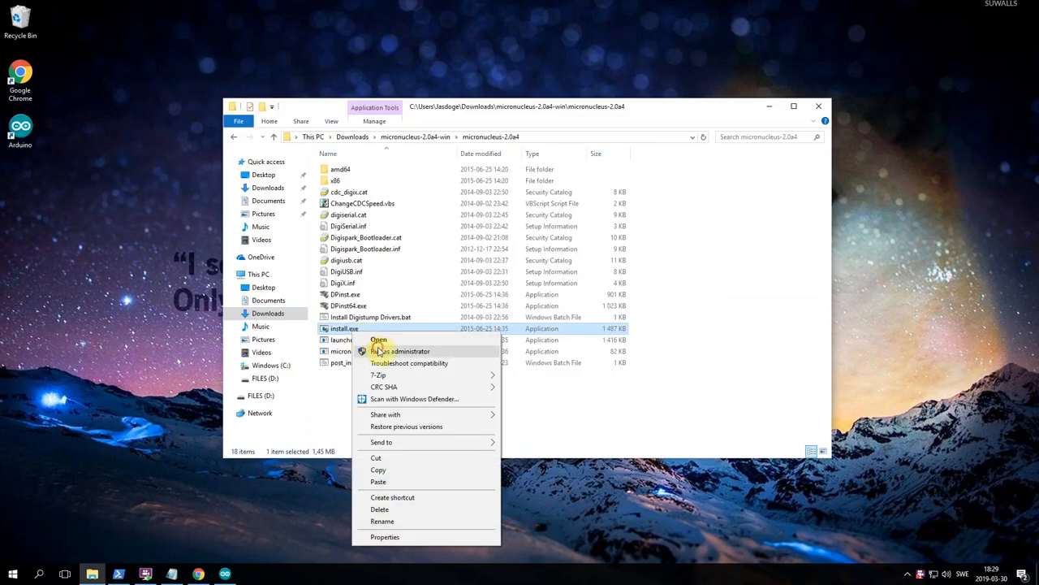
click(399, 351)
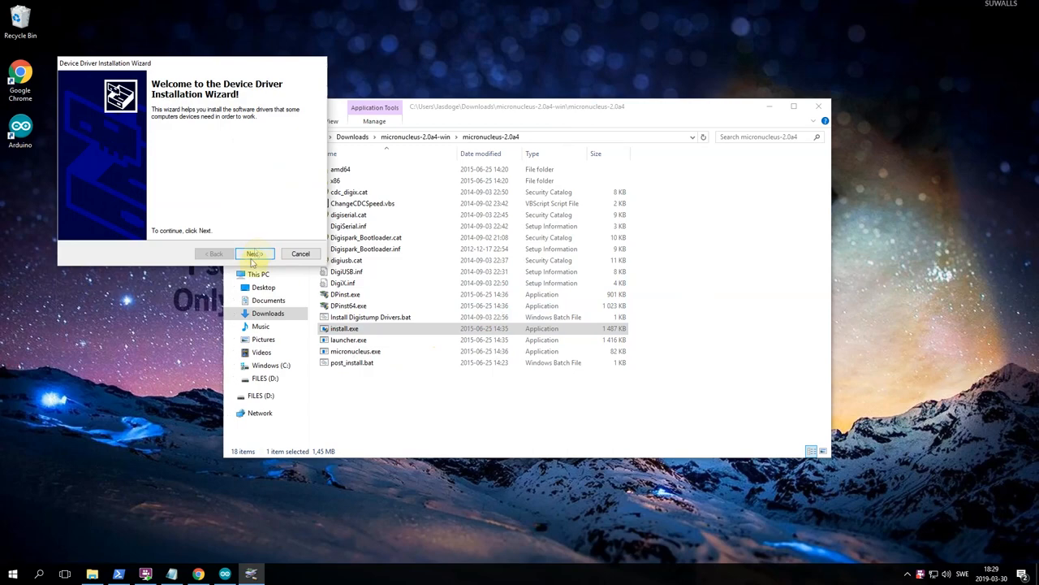
click(254, 253)
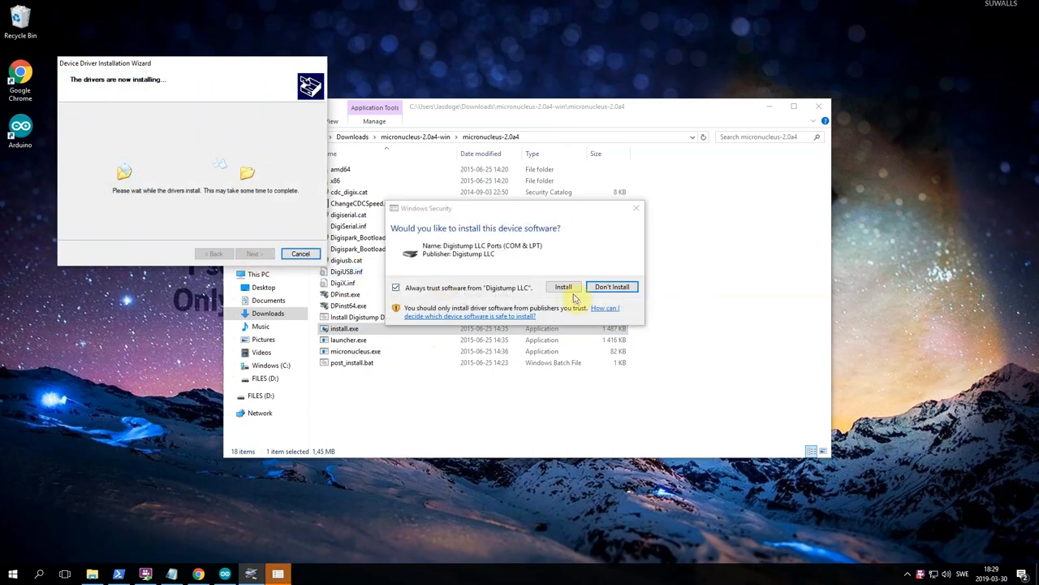
click(564, 285)
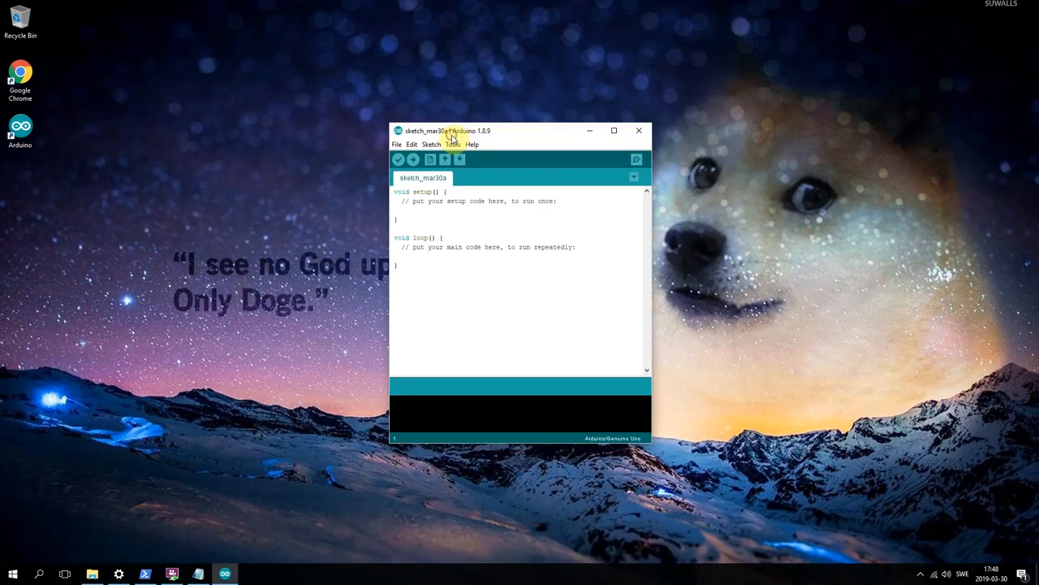
click(396, 143)
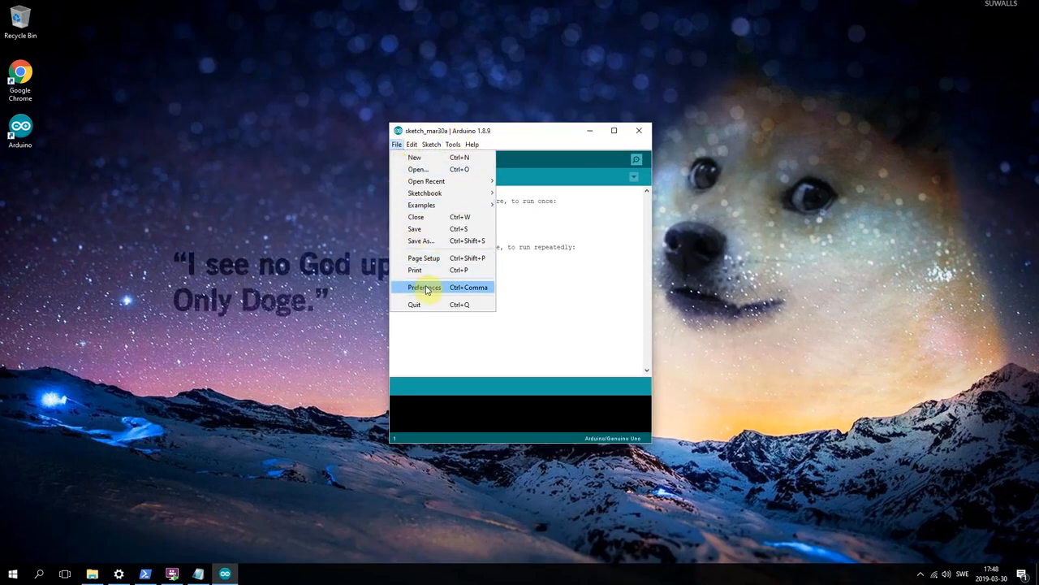
click(425, 285)
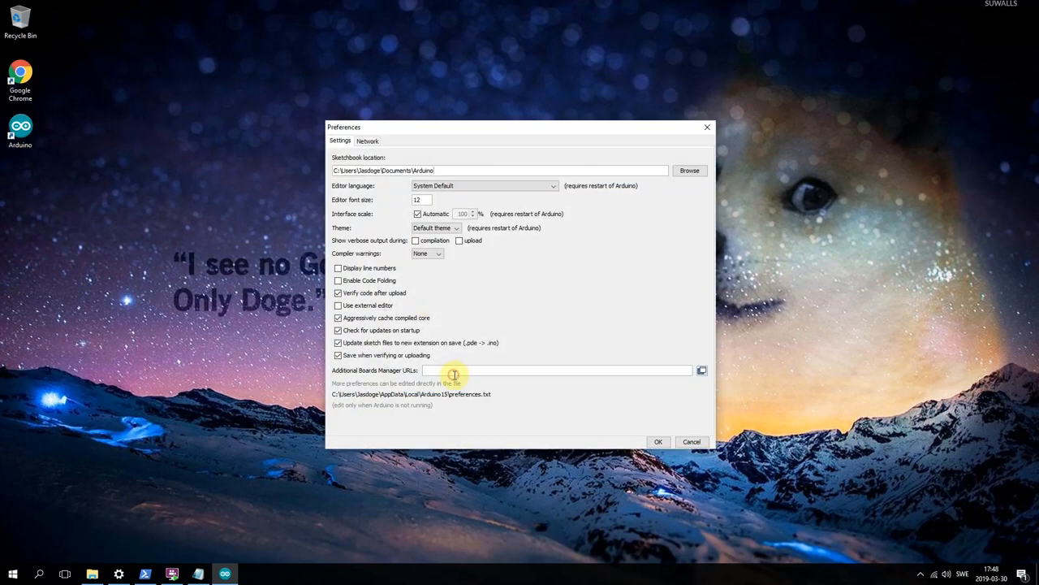
text(http://digistump.com/package_digistump_index.json)
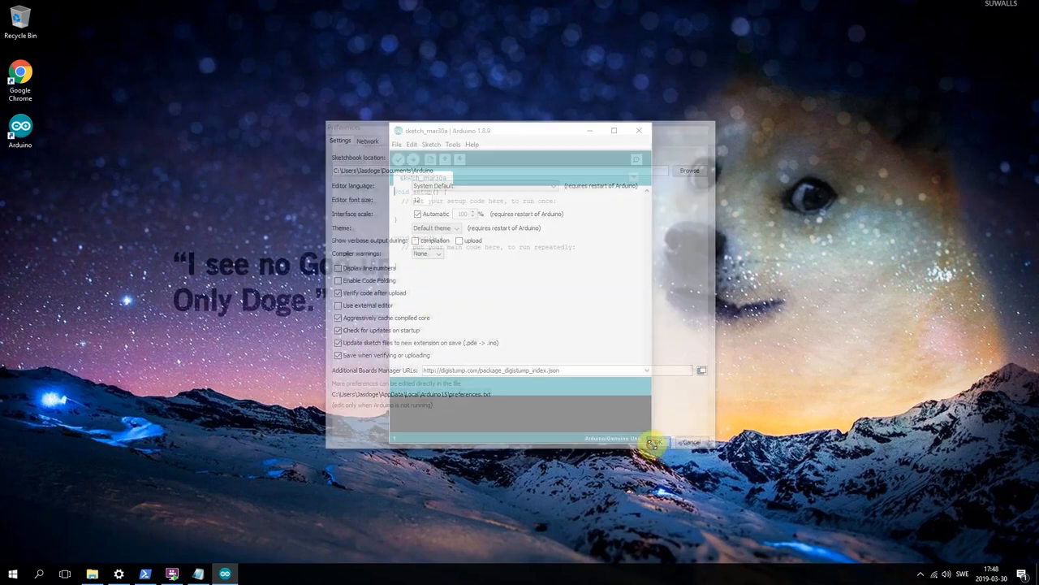
- In Boards Manager, filter for 'digistump' and install the Digistump AVR Boards package
click(452, 143)
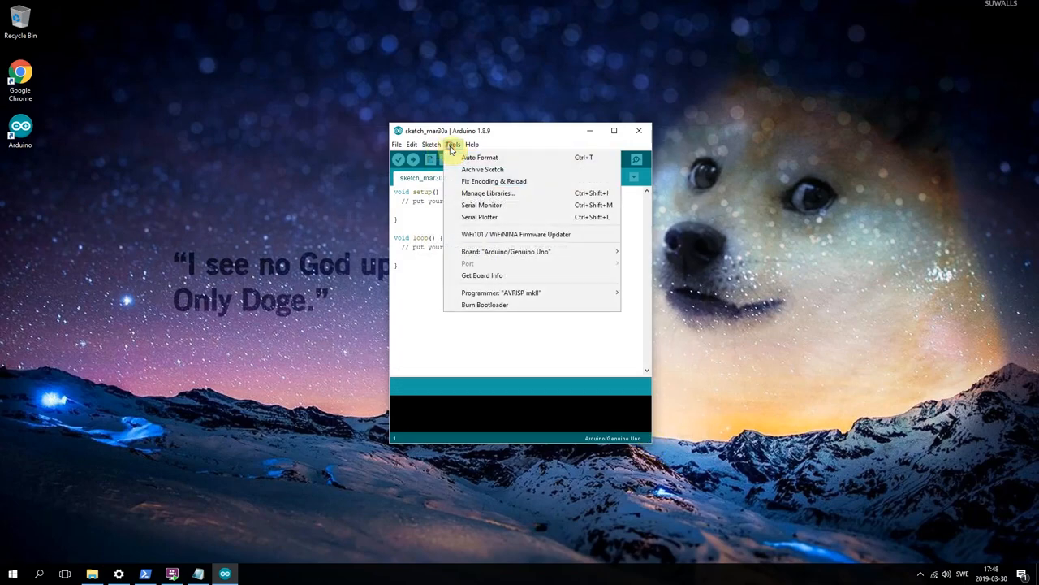
click(504, 250)
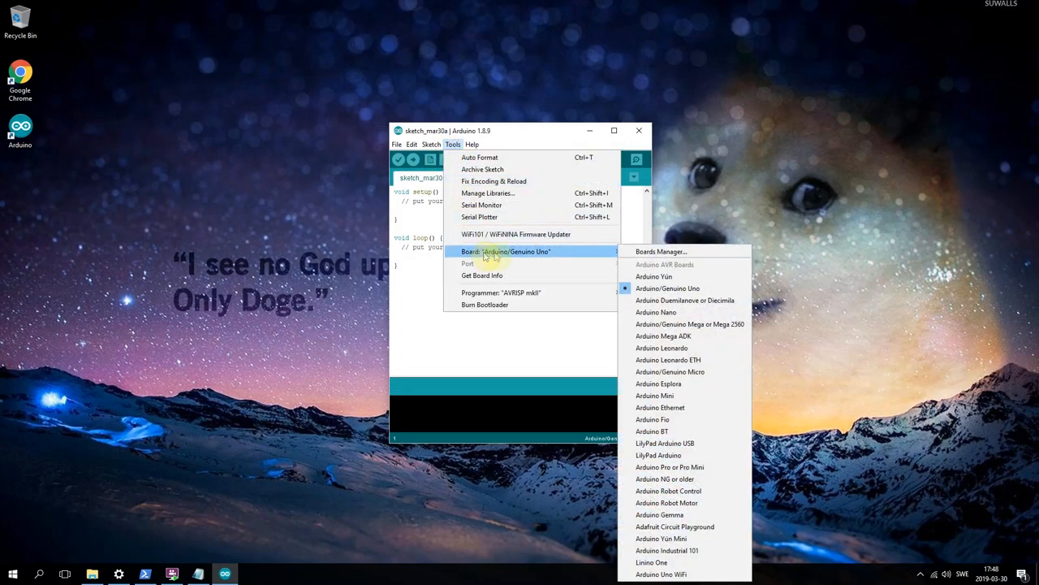
click(660, 250)
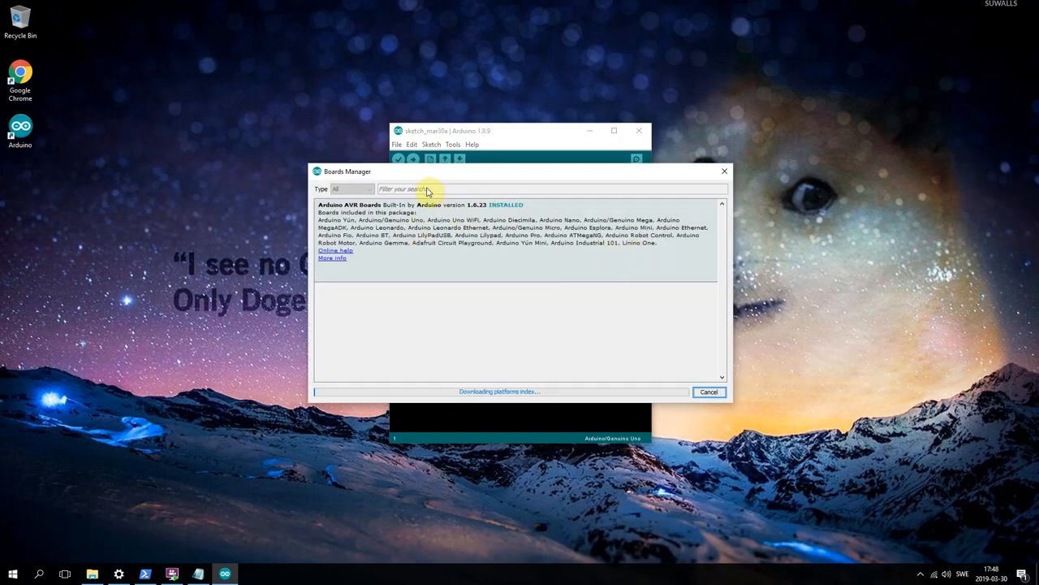
text(d)
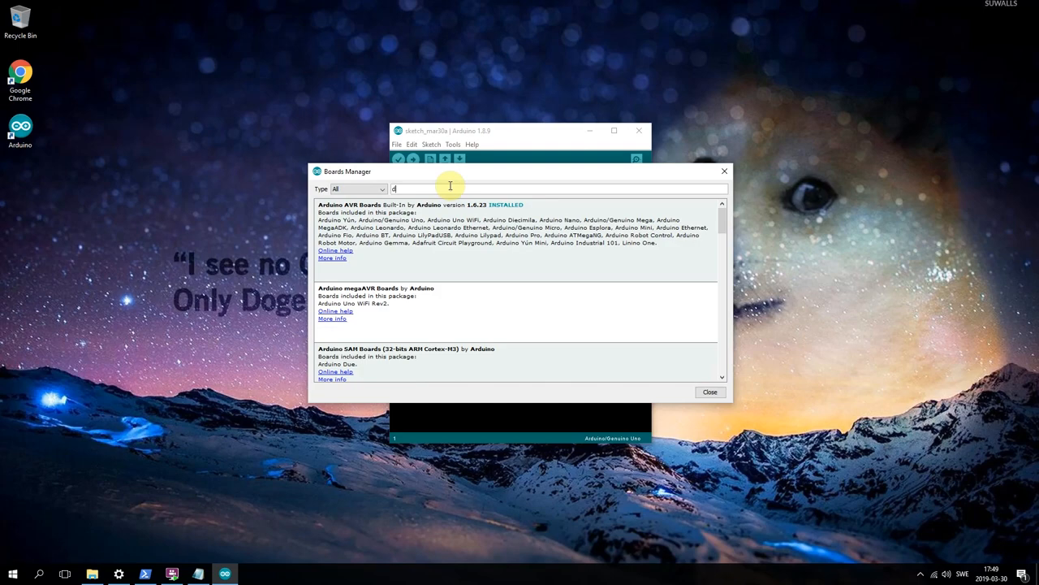
text(igistump)
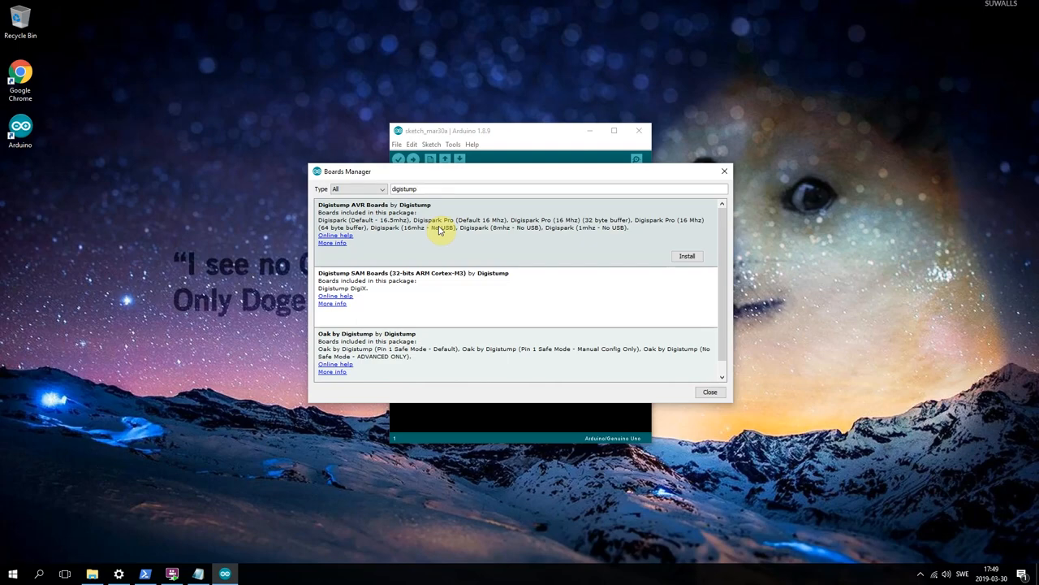
click(687, 257)
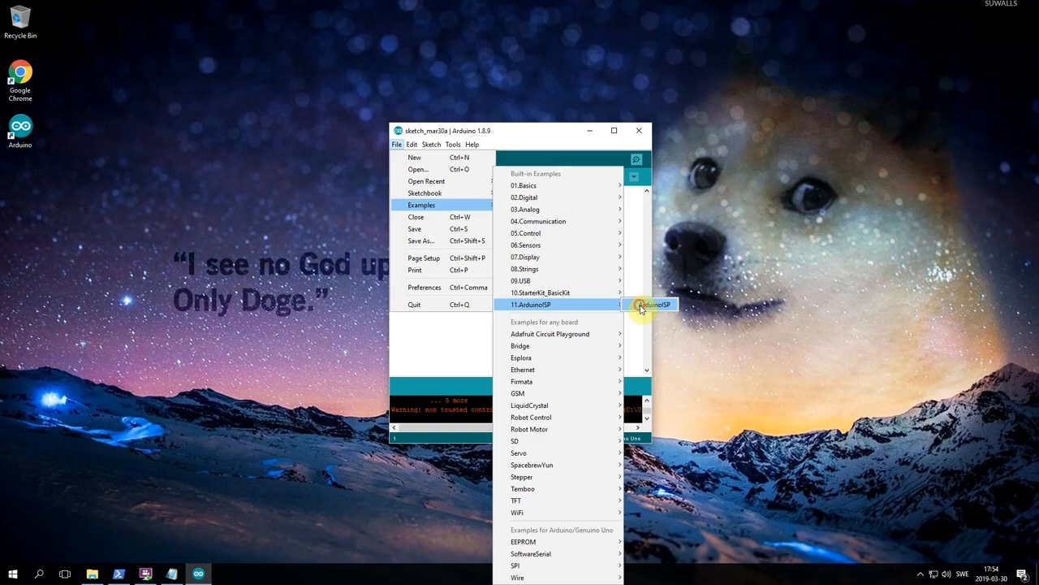
- Load the ArduinoISP example sketch and review the Tools board settings
click(652, 304)
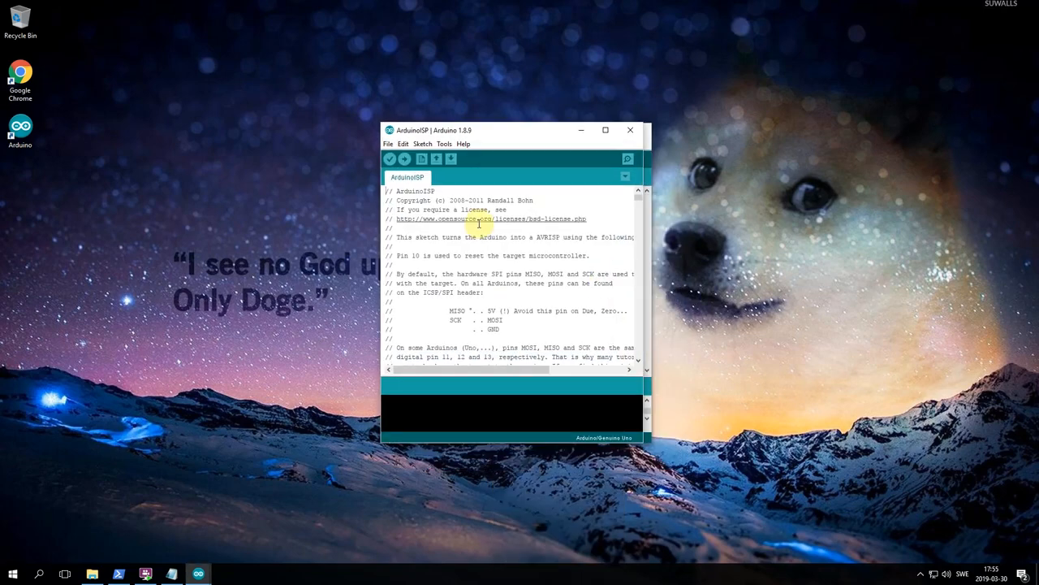
click(445, 143)
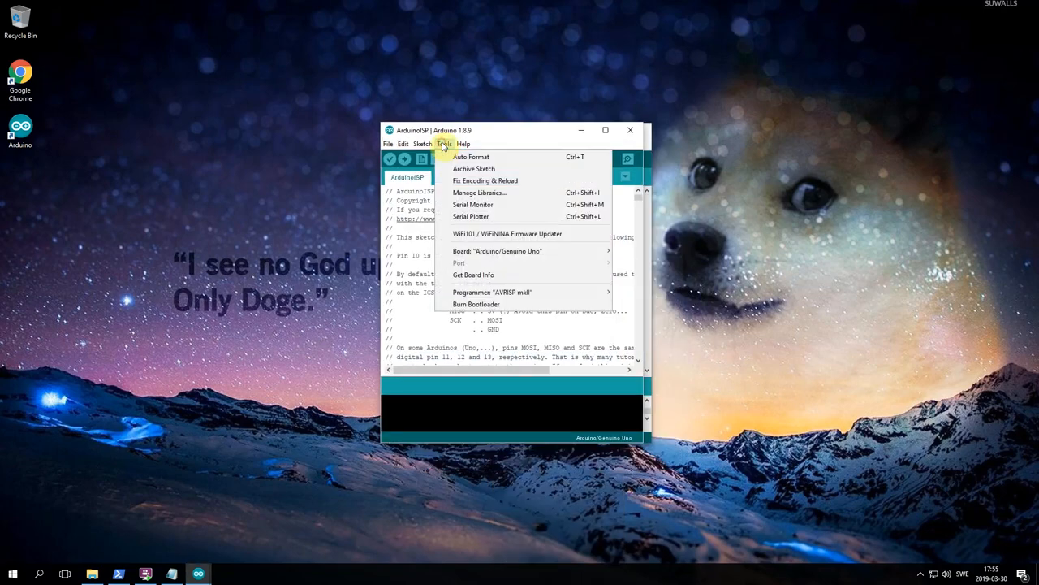
mouse_move(497, 251)
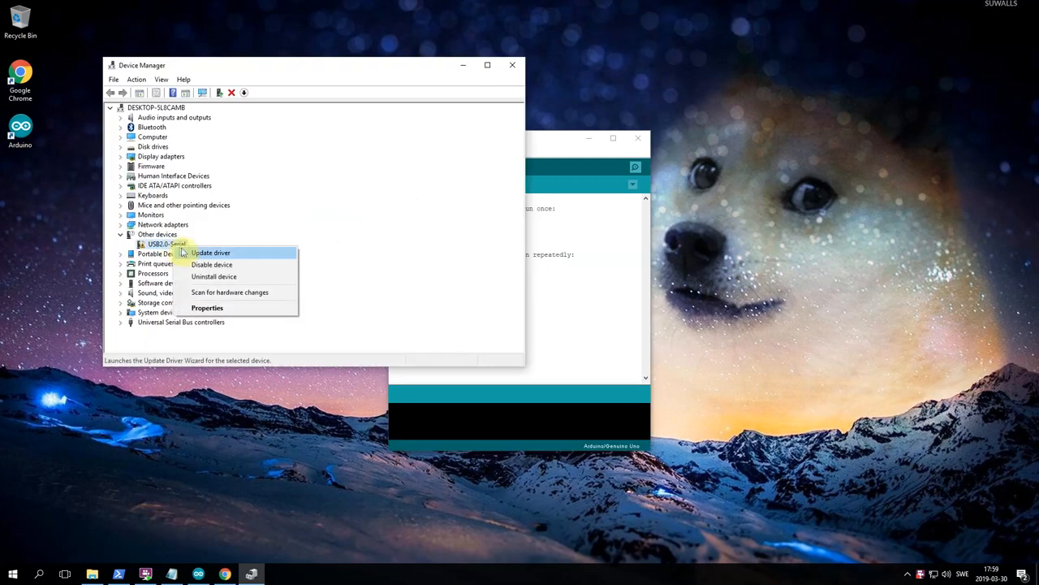
- Point the USB2.0-Serial driver update to C:\Program Files (x86)\Arduino\drivers and install it
click(211, 254)
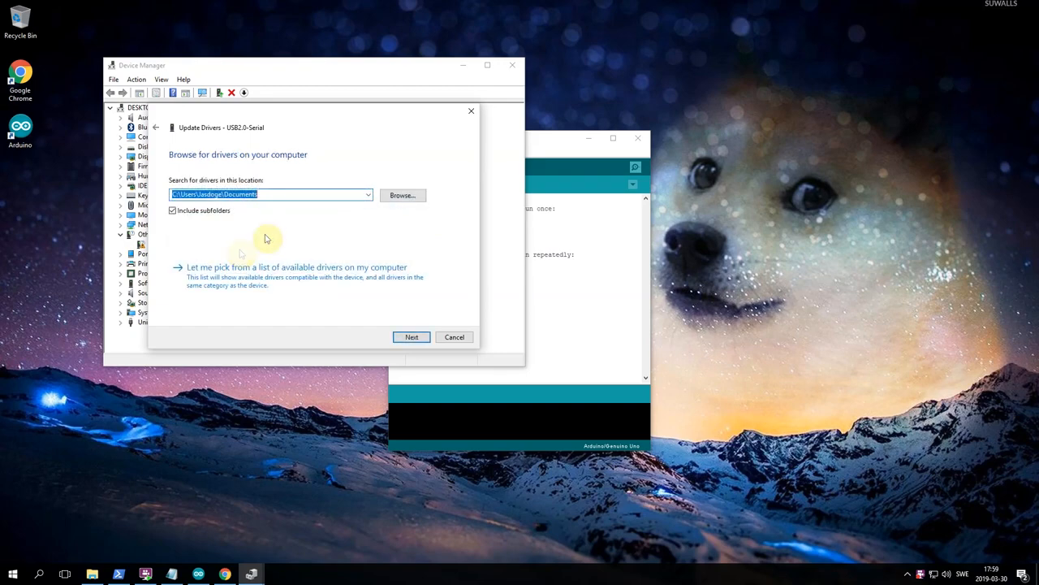
click(403, 195)
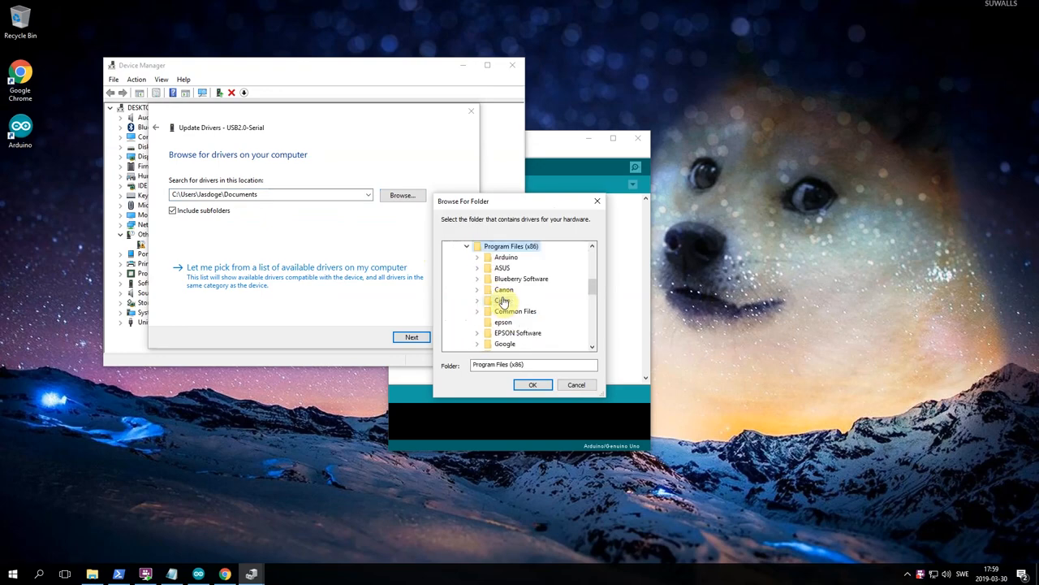
mouse_move(510, 266)
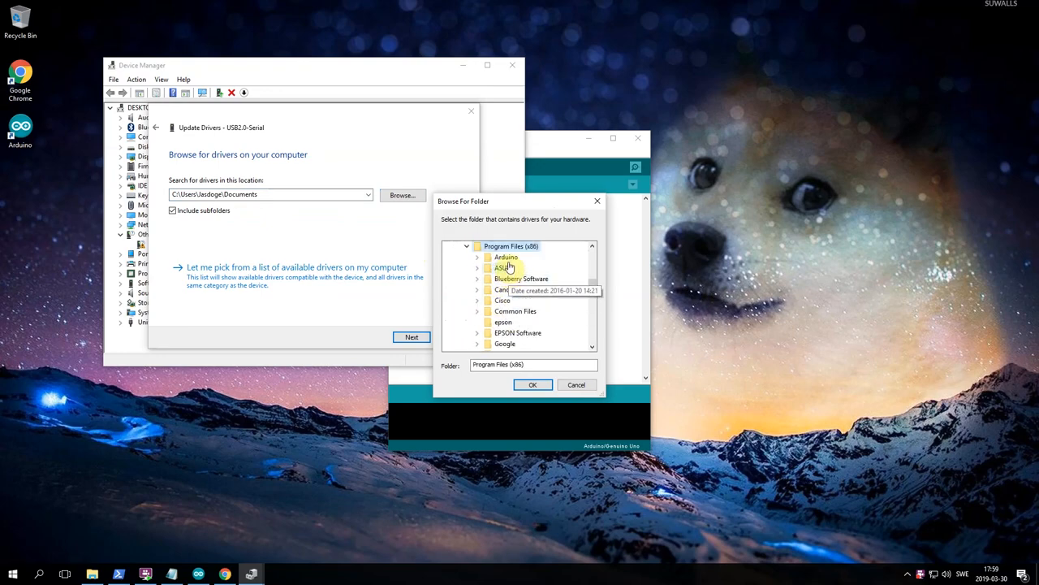
double_click(507, 256)
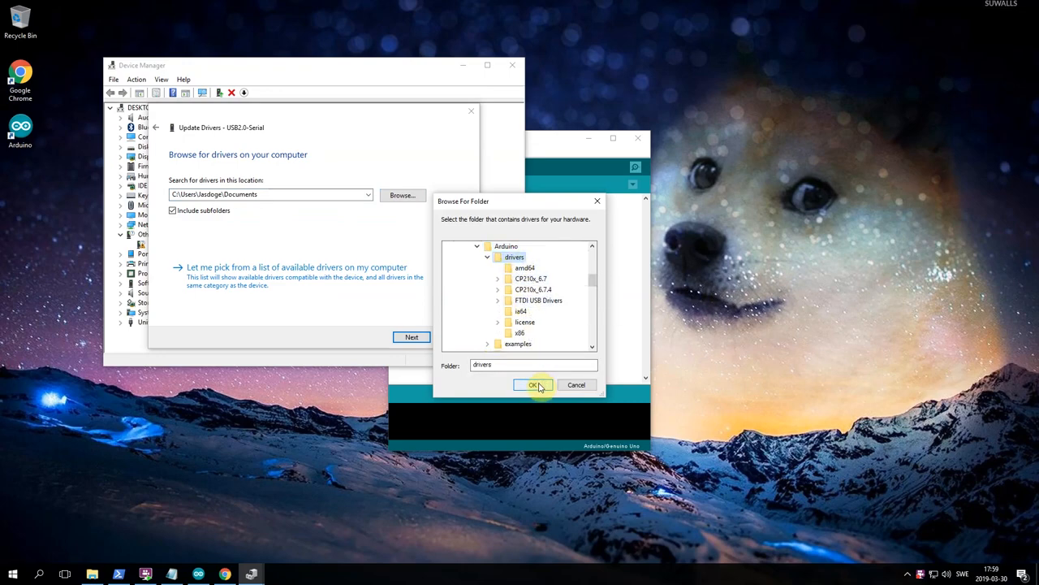
click(533, 384)
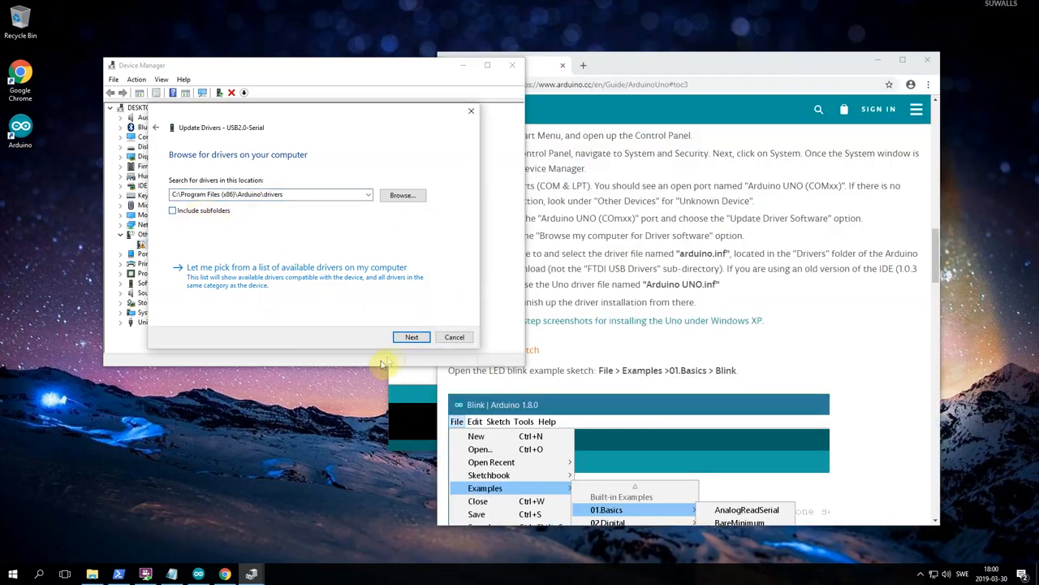
click(411, 336)
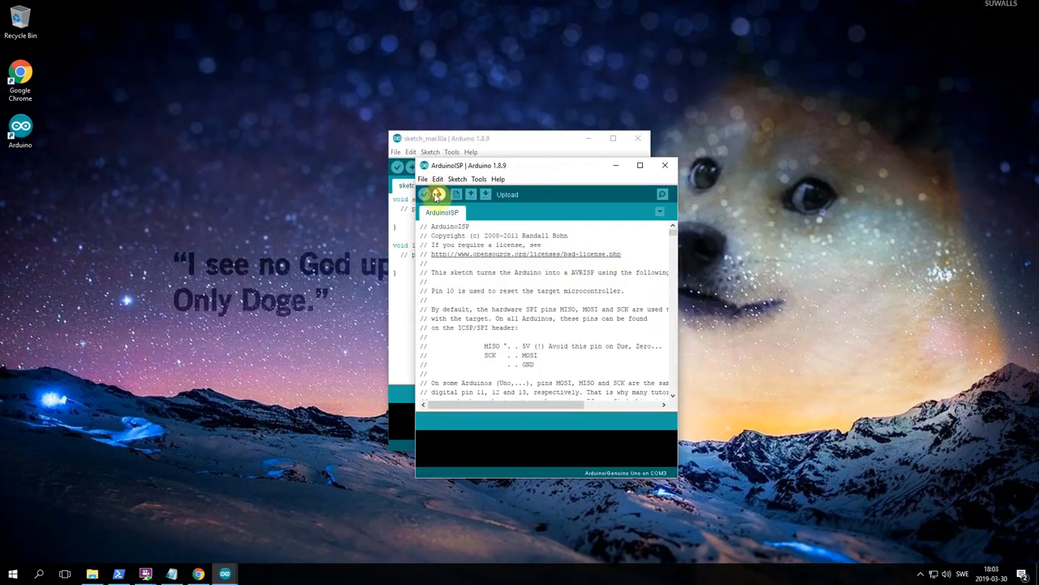
click(424, 195)
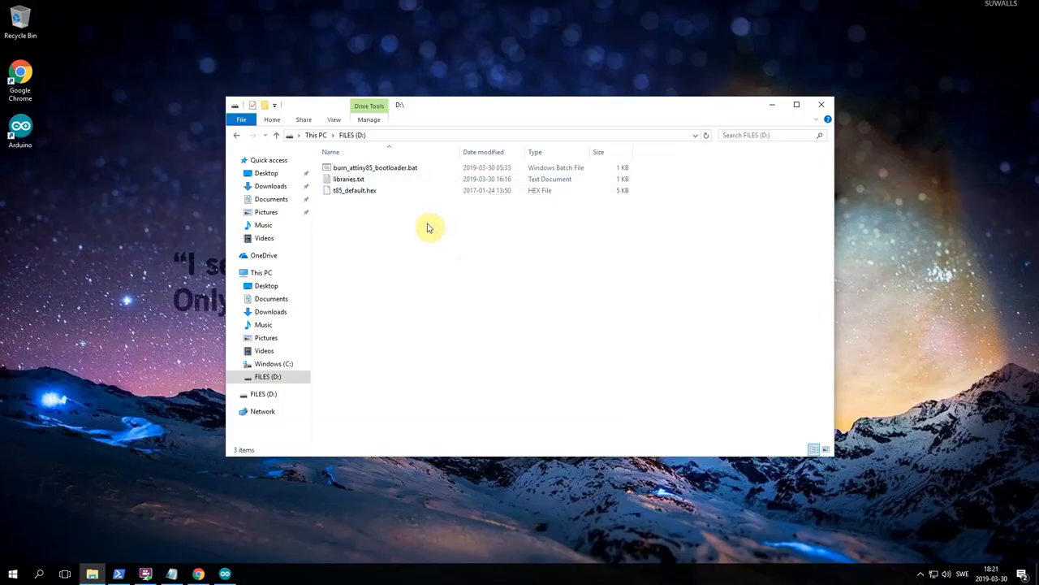
mouse_move(386, 221)
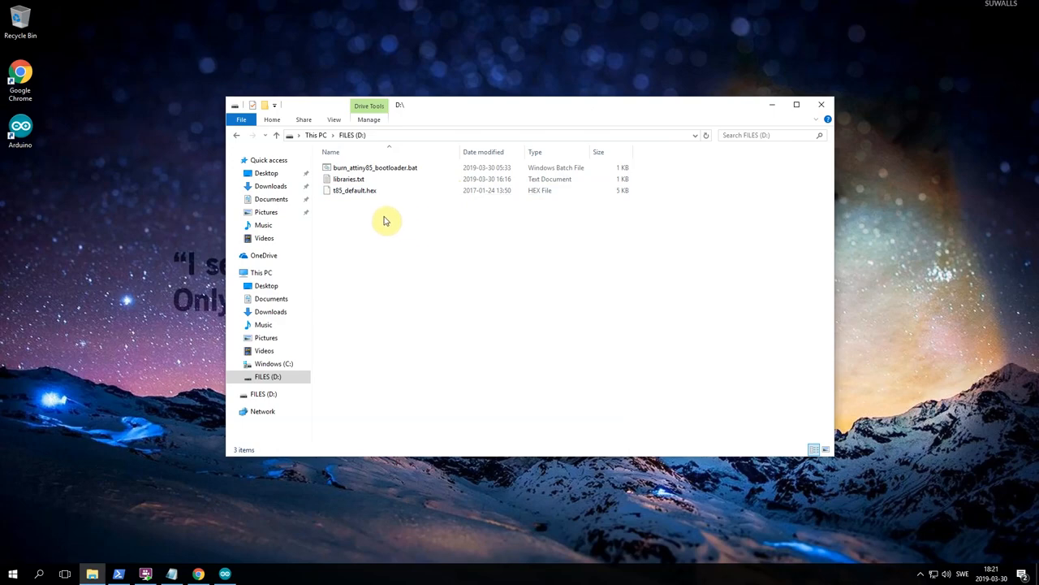
- Select burn_attiny85_bootloader.bat on the D: drive and show its context actions
click(373, 167)
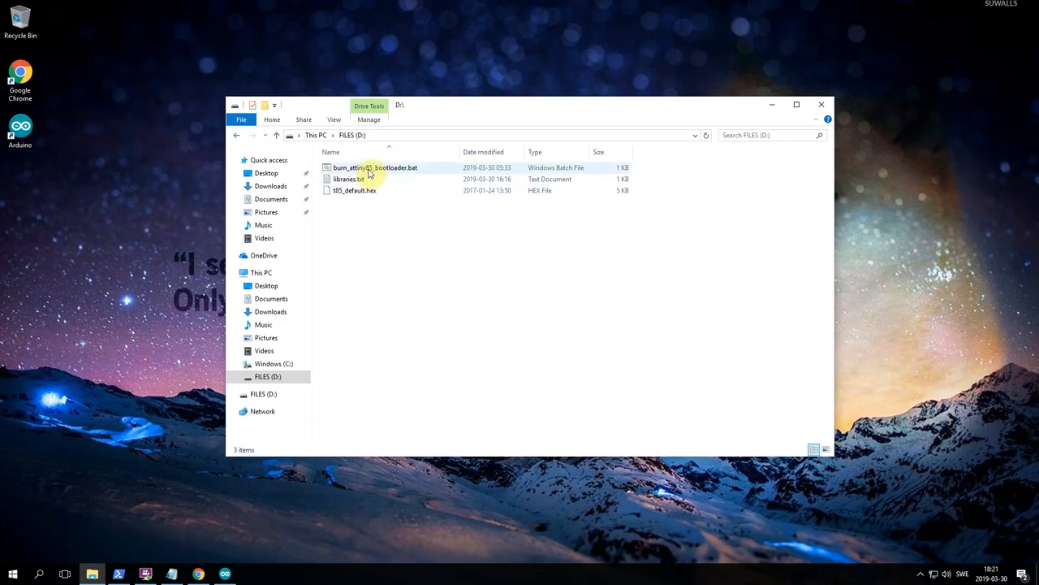
click(374, 167)
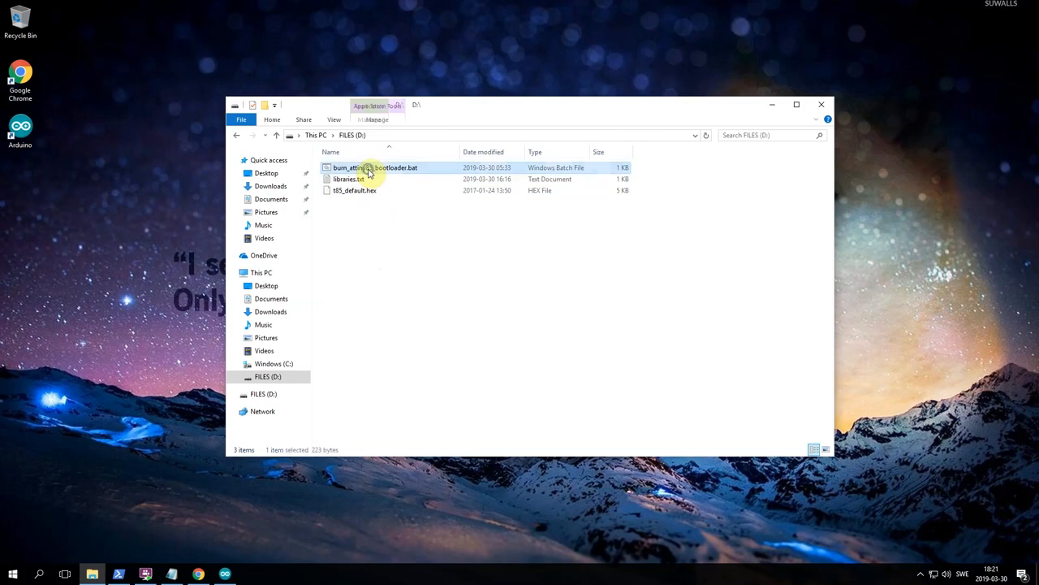
right_click(370, 167)
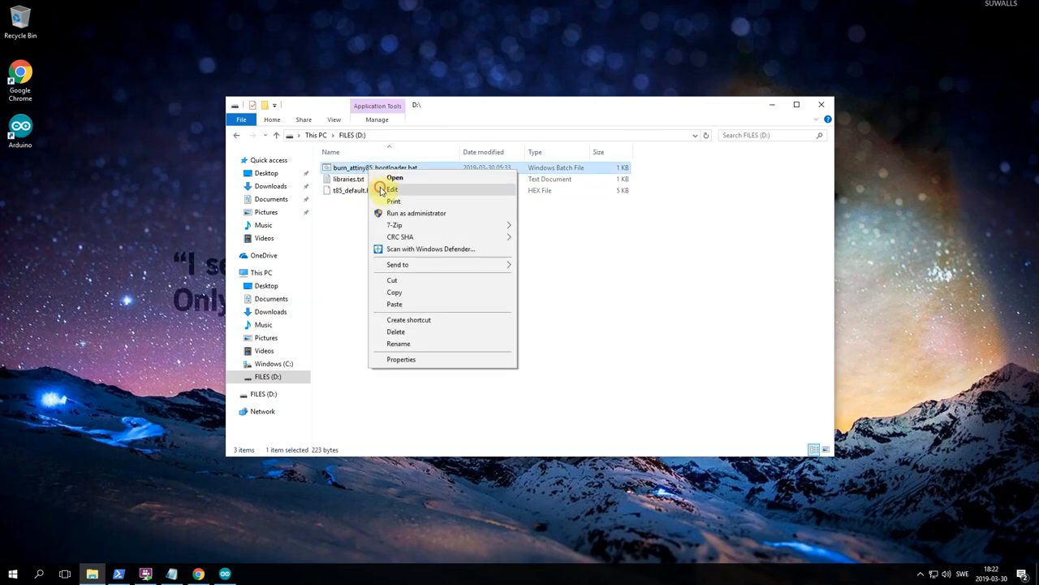
- Edit the avrdude command line of the batch file in Notepad, then save and close it
click(393, 189)
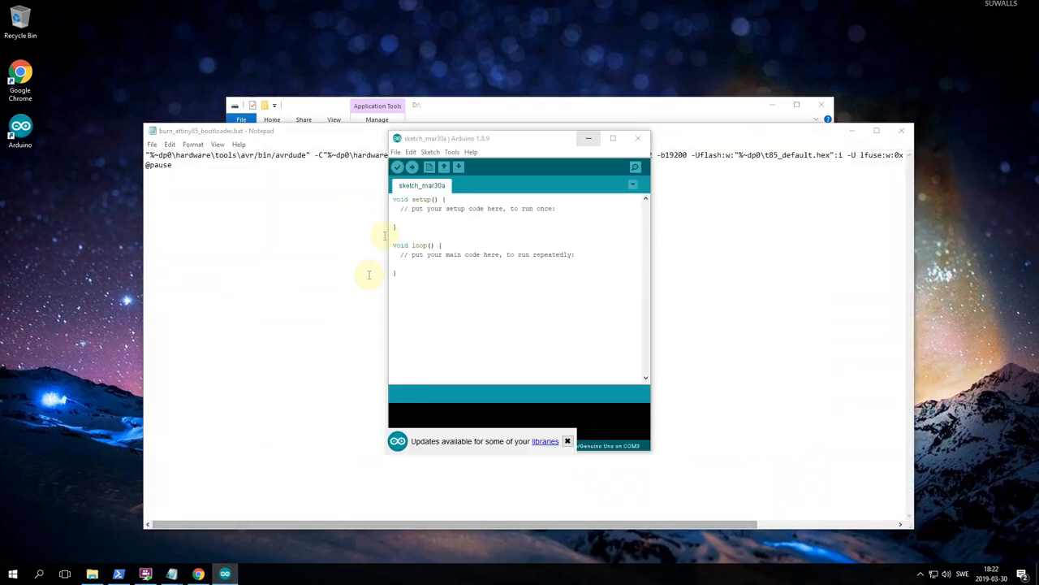
click(452, 152)
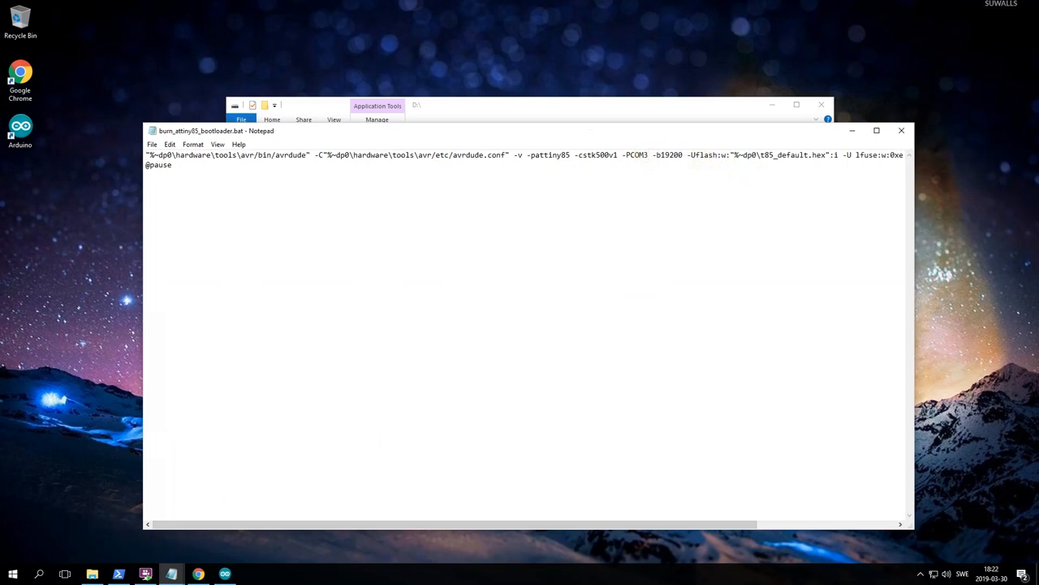
mouse_move(702, 167)
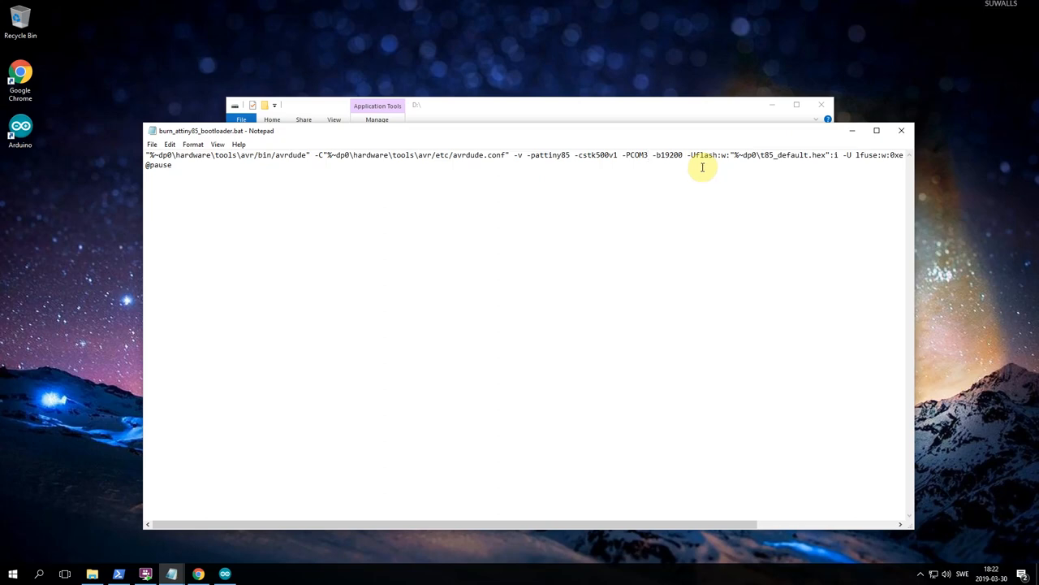
mouse_move(854, 140)
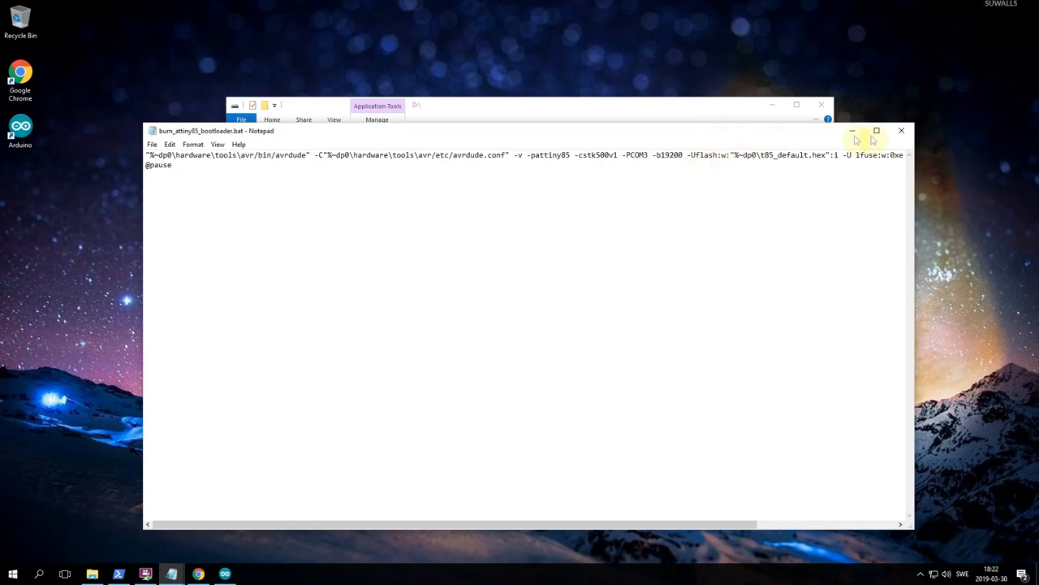
click(899, 130)
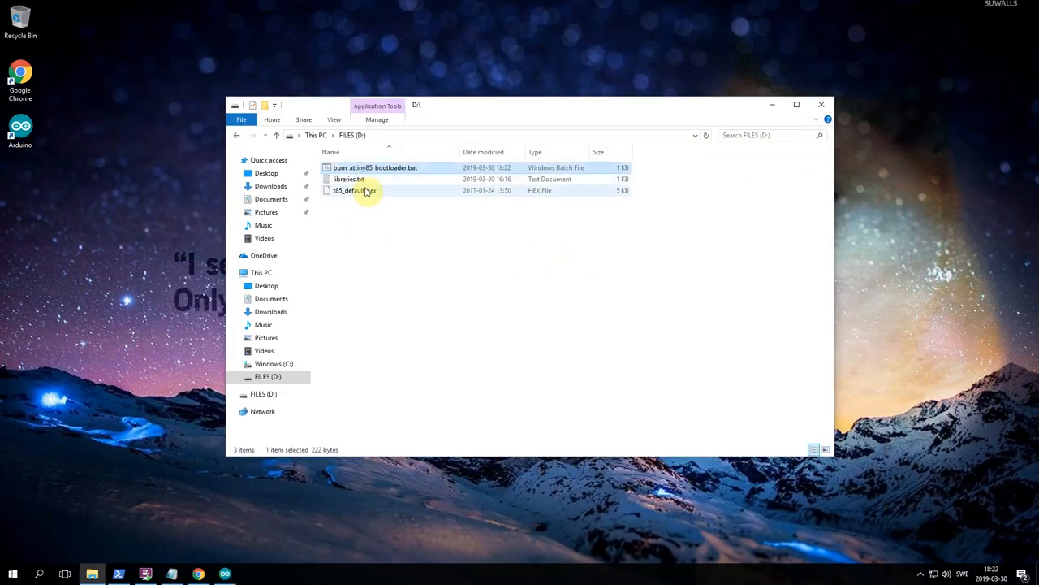
- Copy the batch file and t85_default.hex into C:\Program Files (x86)\Arduino, replacing existing copies
click(351, 190)
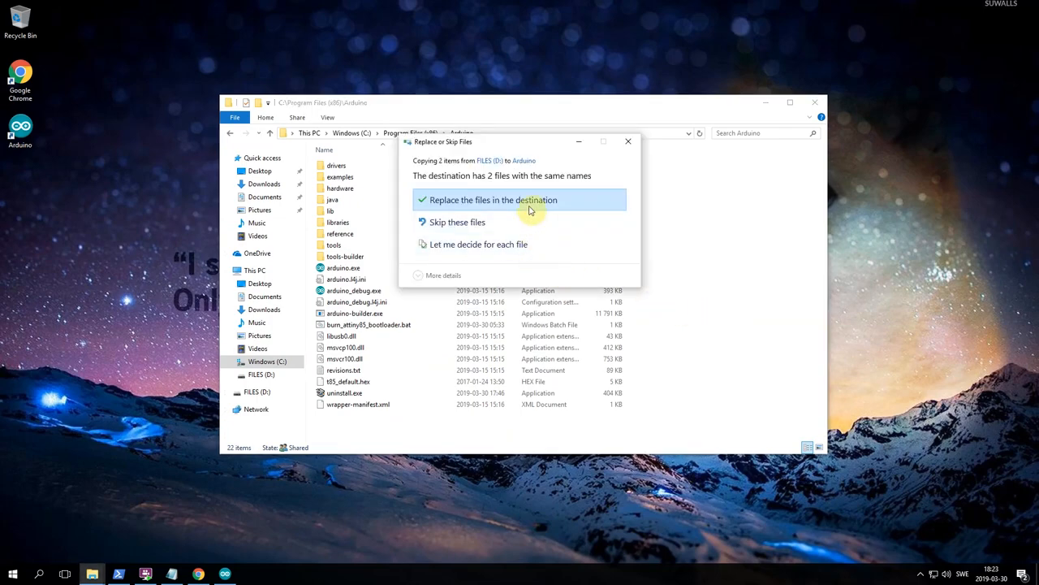
click(493, 198)
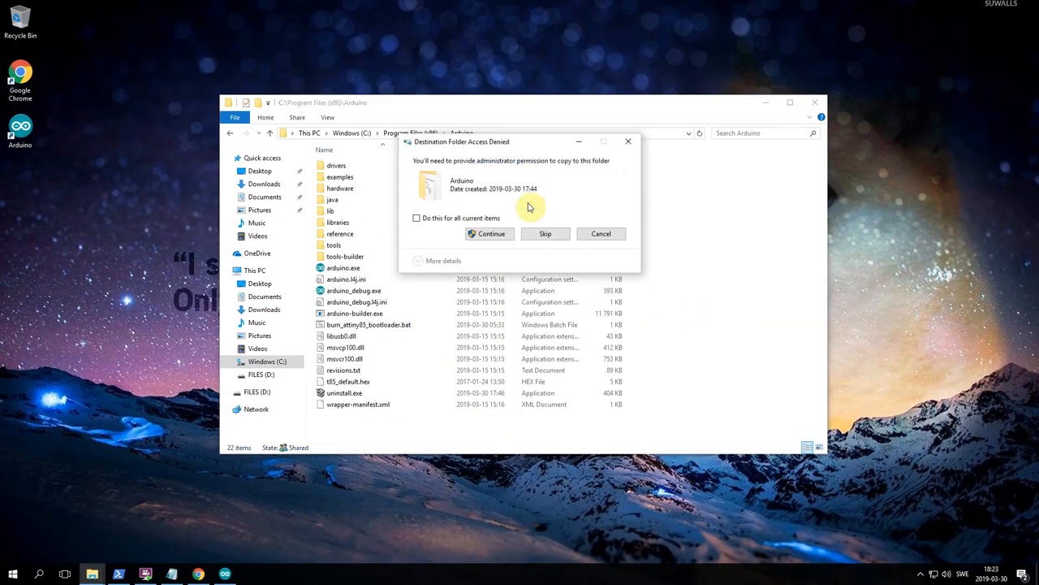
click(416, 218)
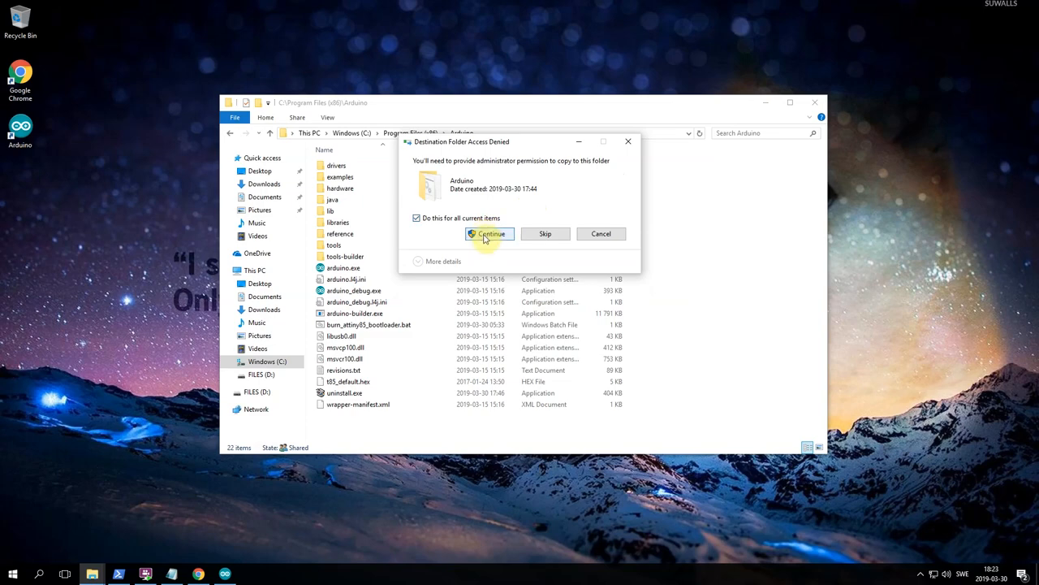
click(490, 234)
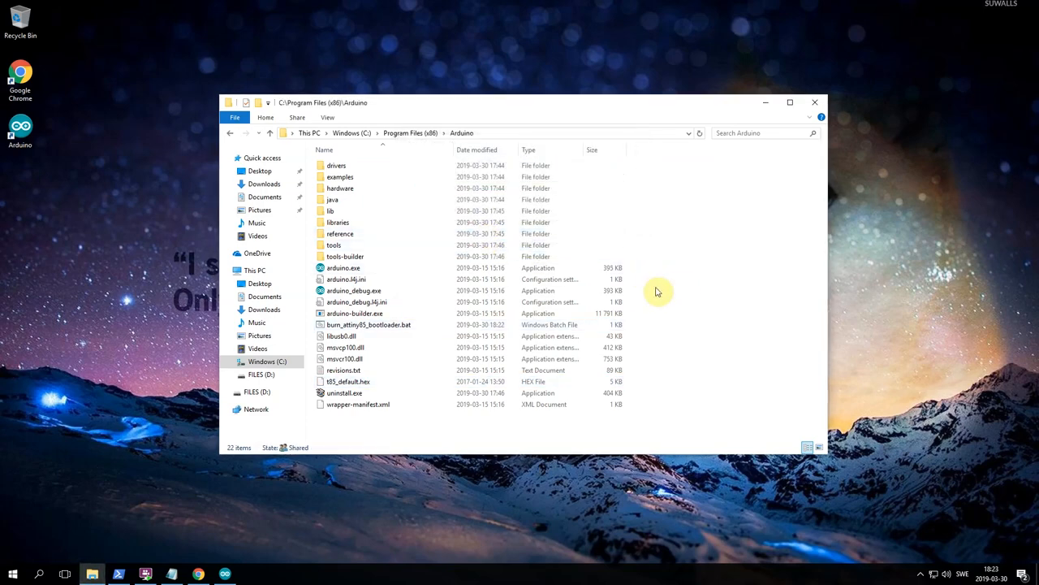
- Run burn_attiny85_bootloader.bat as administrator so avrdude burns the ATtiny85 fuses
click(369, 325)
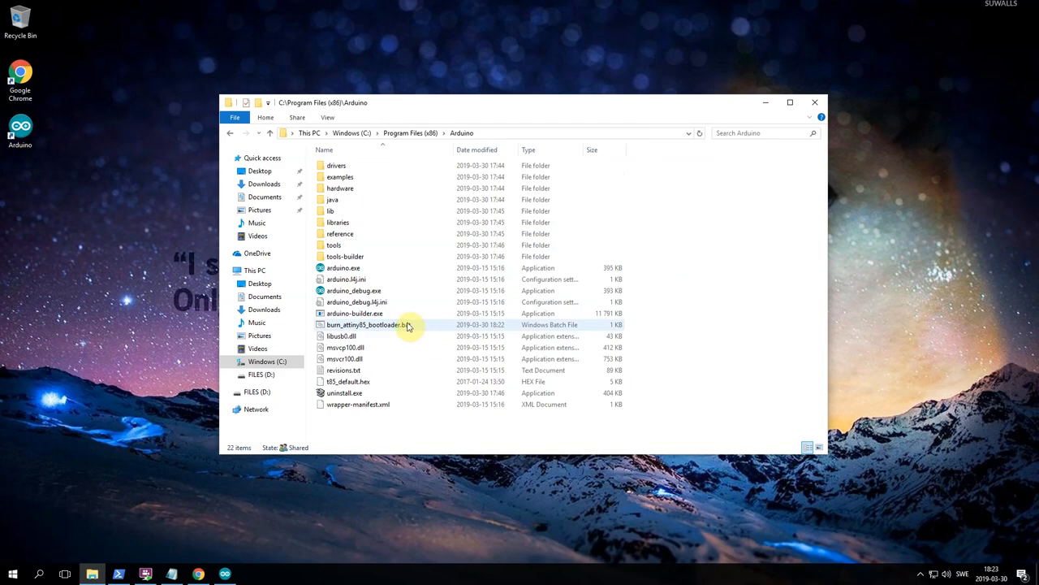
right_click(365, 325)
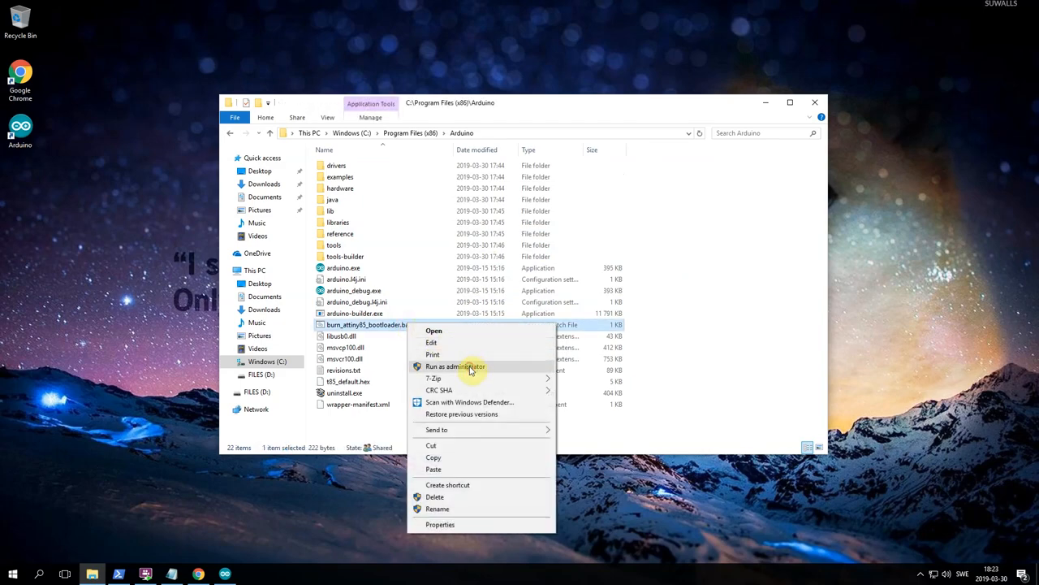
click(455, 367)
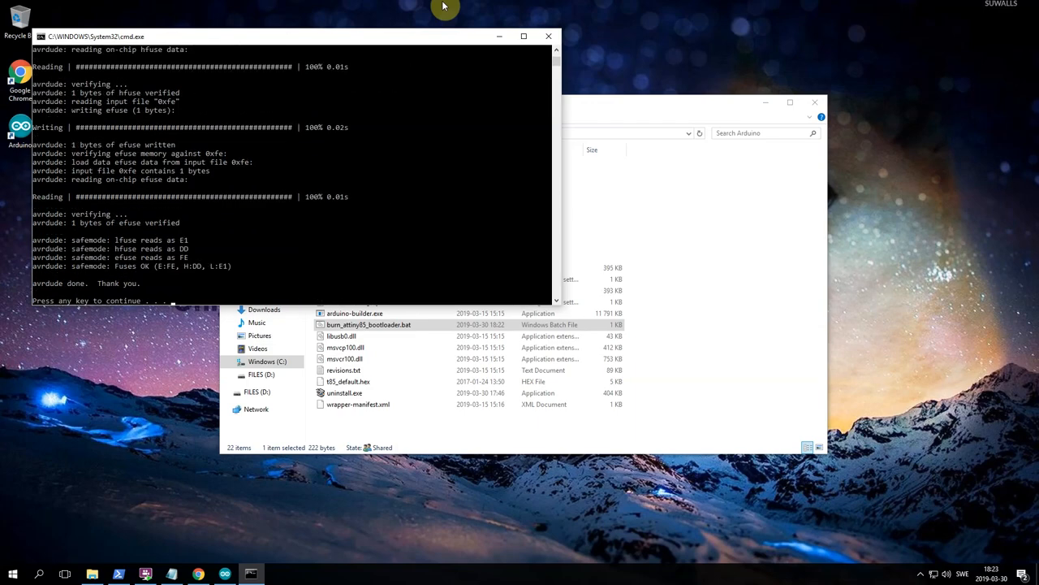
mouse_move(415, 224)
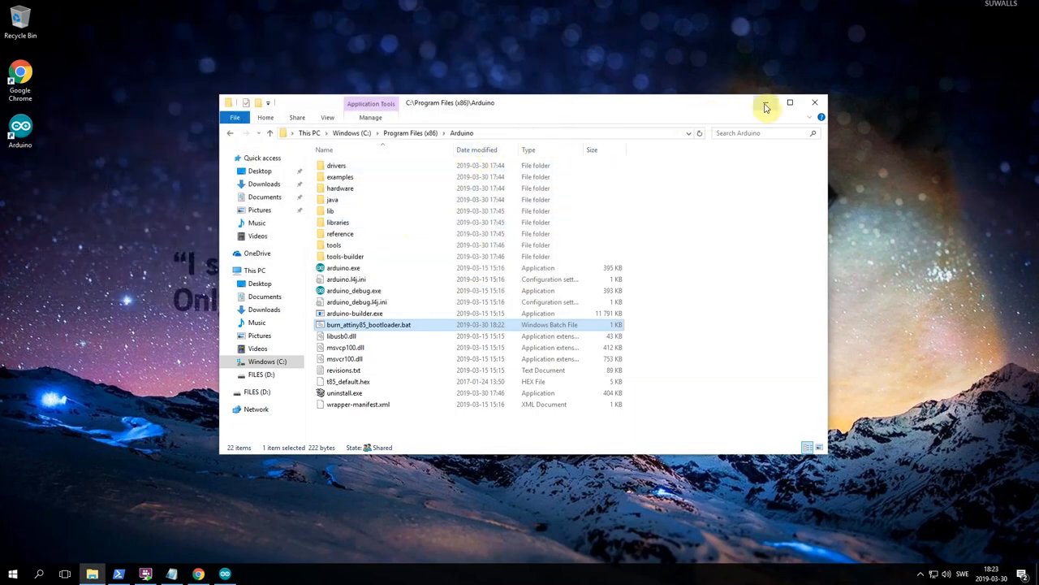
- Minimize Explorer and upload the HelloWorld sketch to the Digispark ATtiny85, plugging in when prompted
click(815, 102)
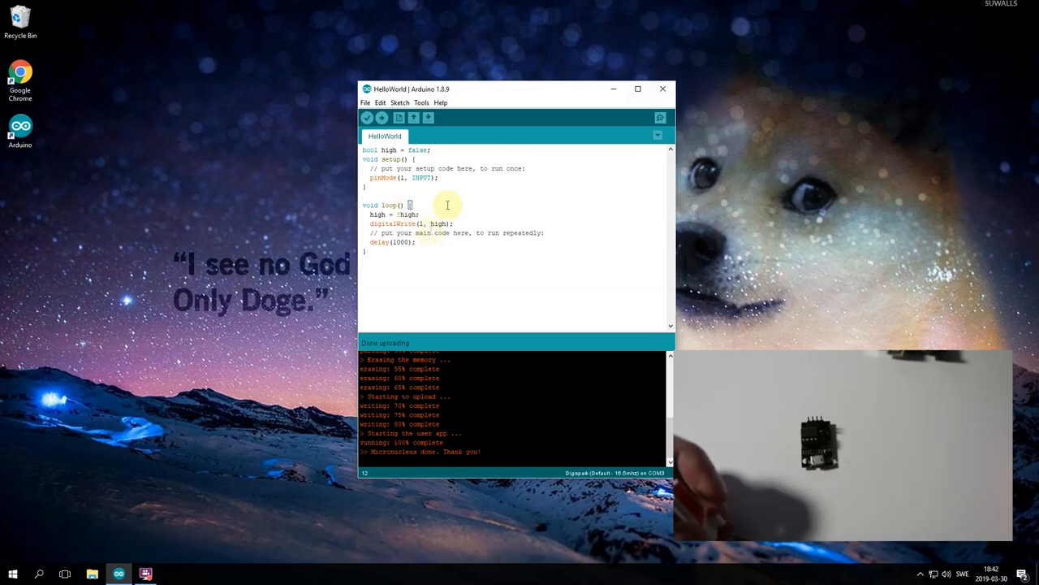
click(381, 117)
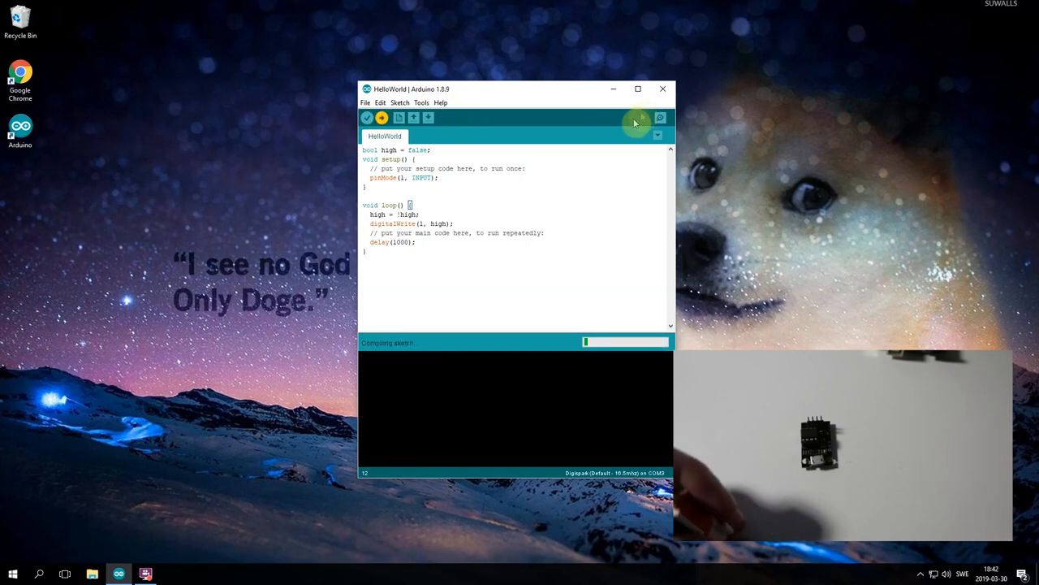